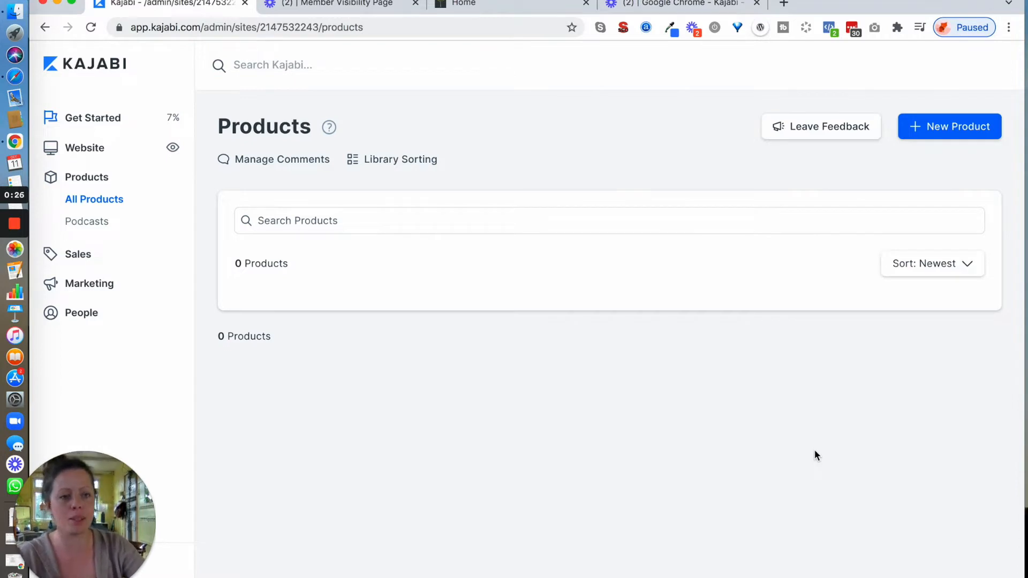
mouse_move(835, 466)
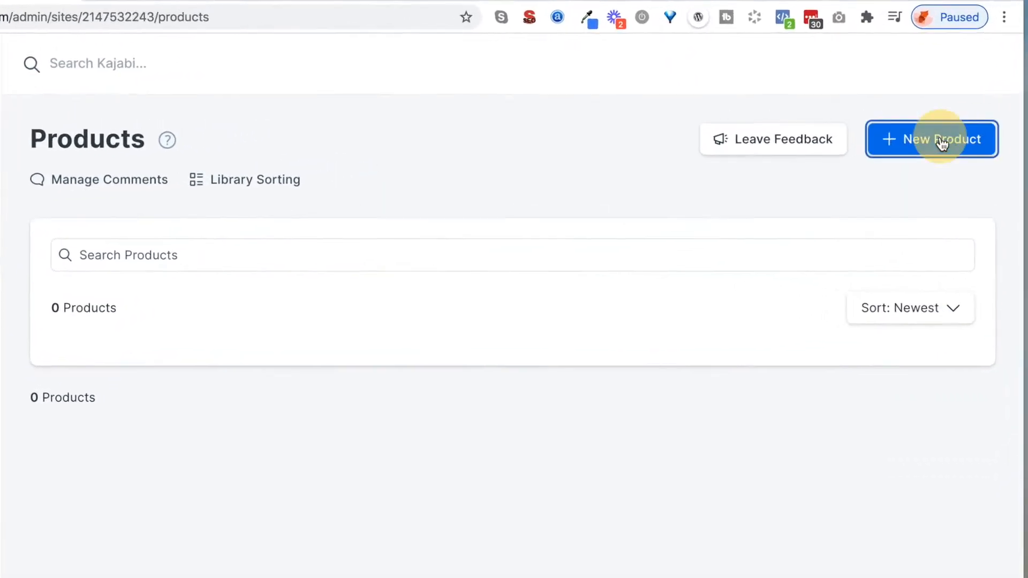
Create a new product from the Blank template and submit it with the default title 'Blank'
left_click(930, 138)
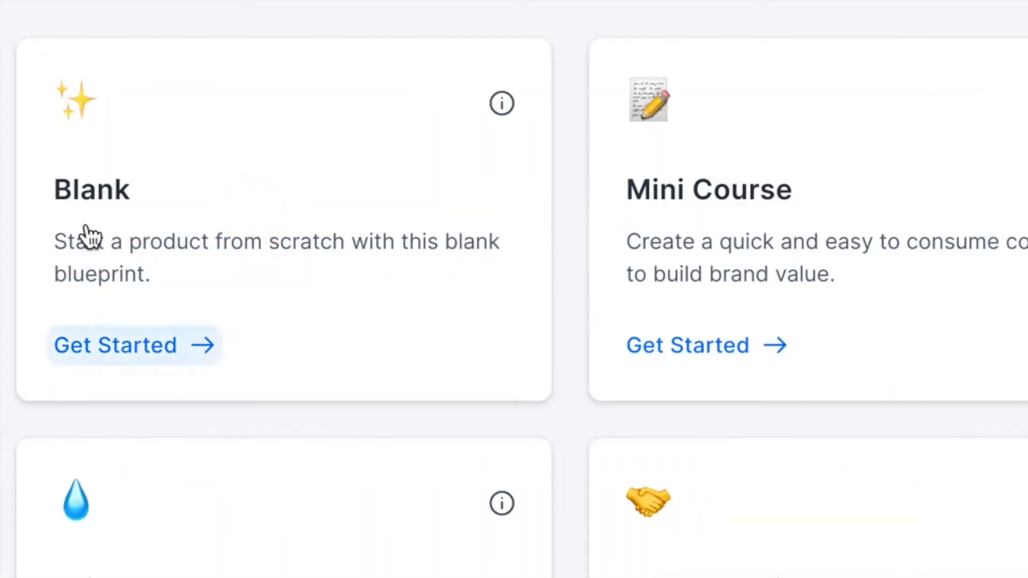
left_click(115, 345)
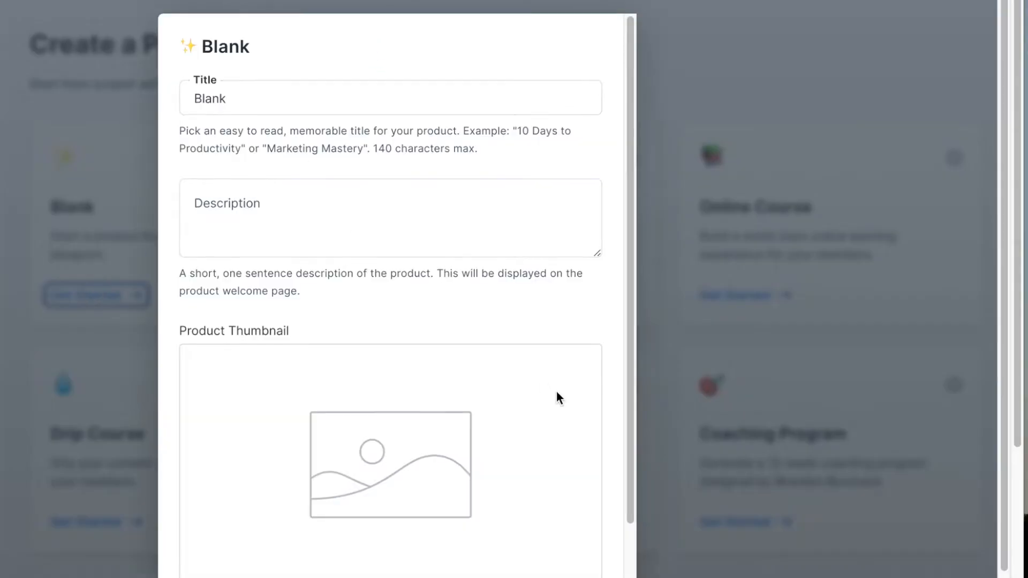
scroll("down", 3)
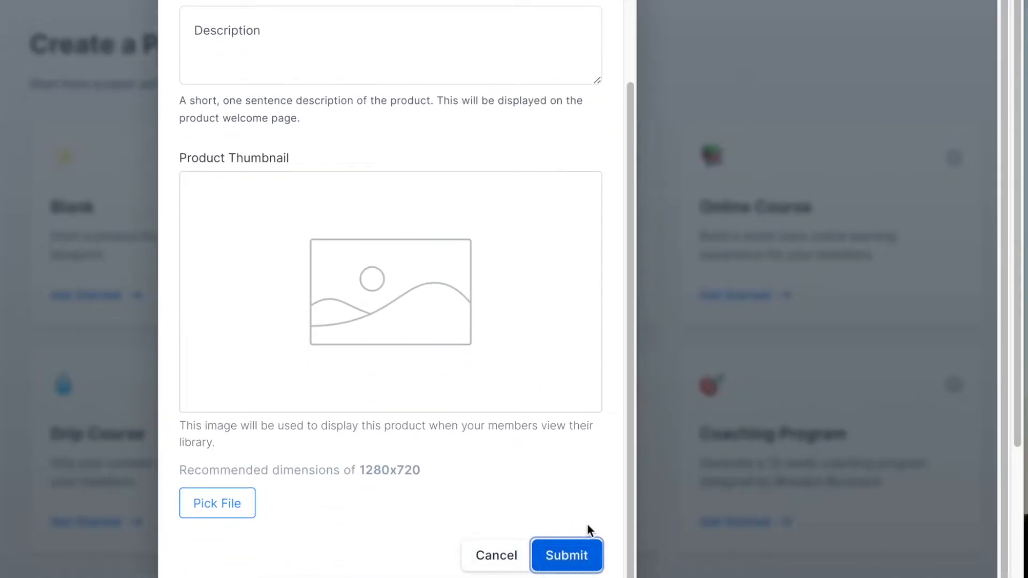
left_click(565, 555)
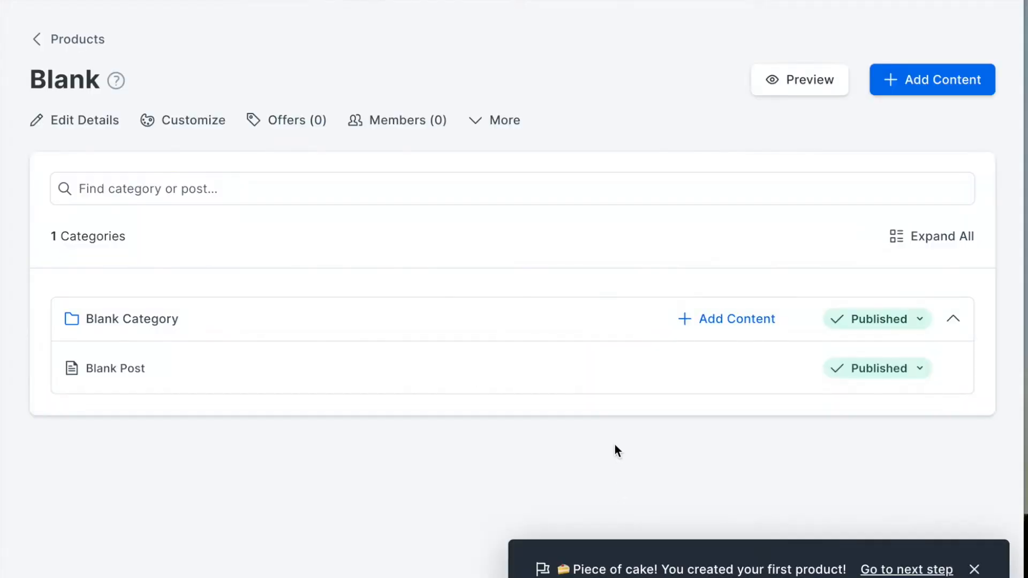
mouse_move(154, 318)
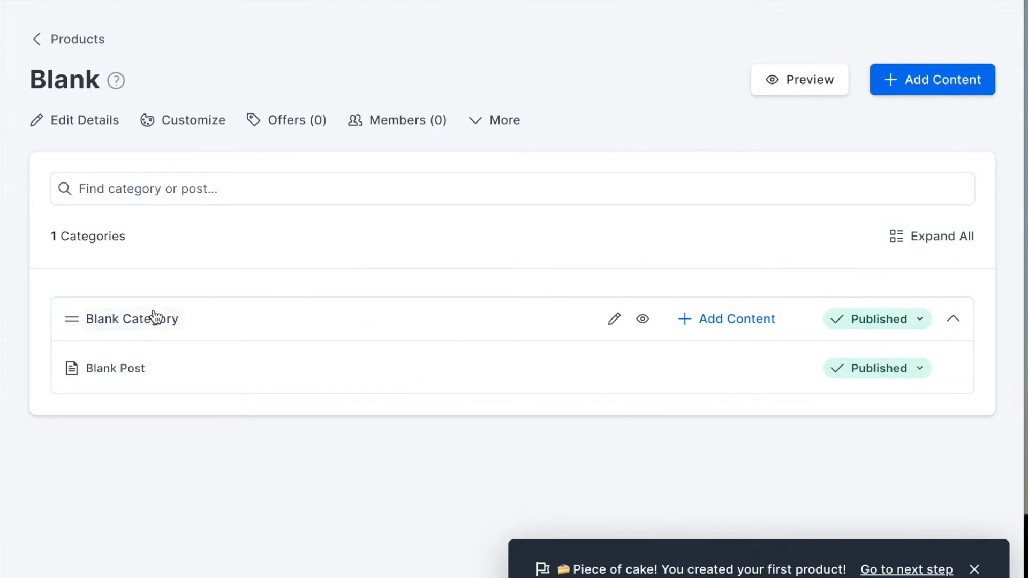
mouse_move(115, 376)
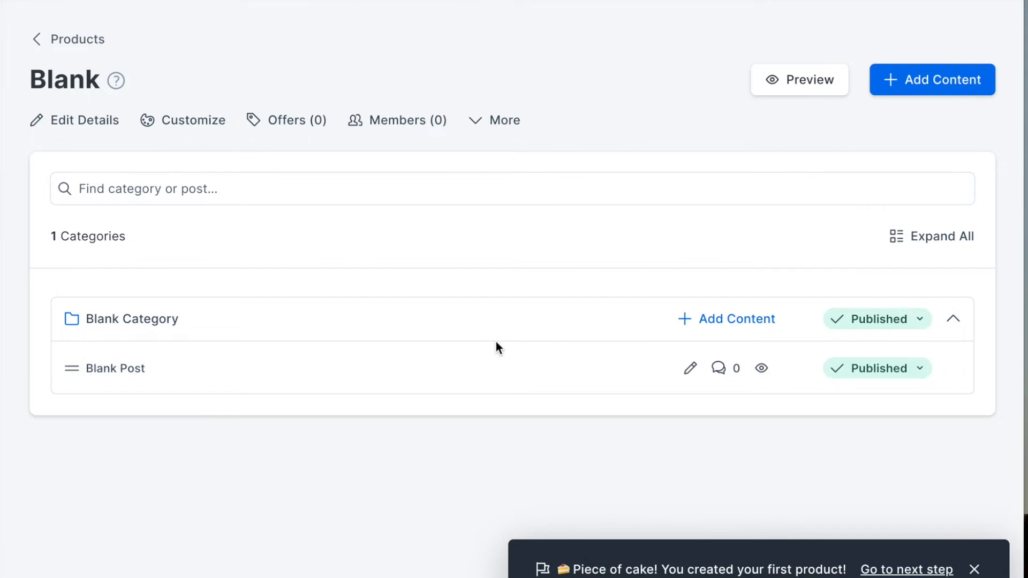
mouse_move(69, 360)
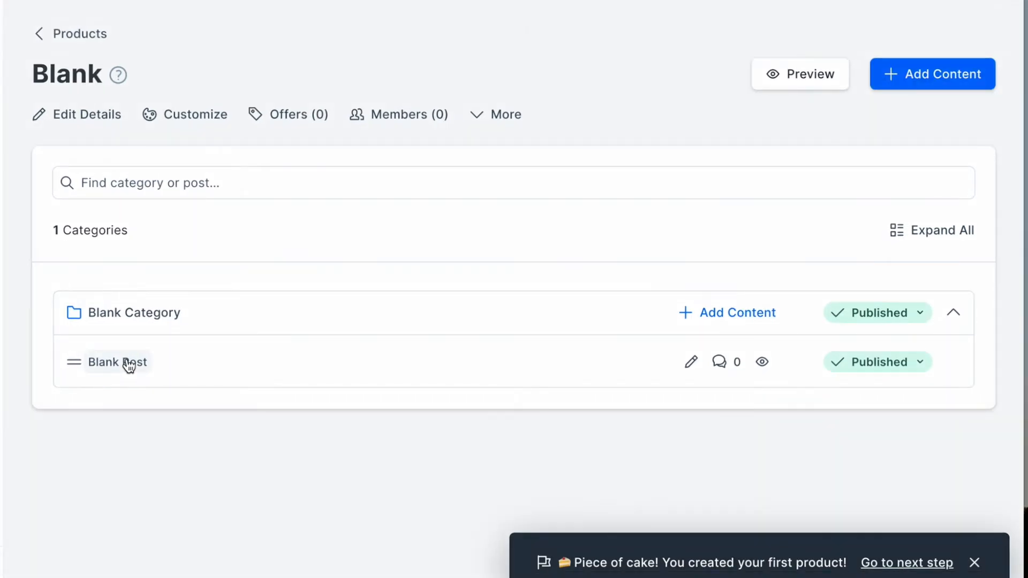
Open the Blank Post and select Video as its media, bringing up the file chooser
left_click(117, 361)
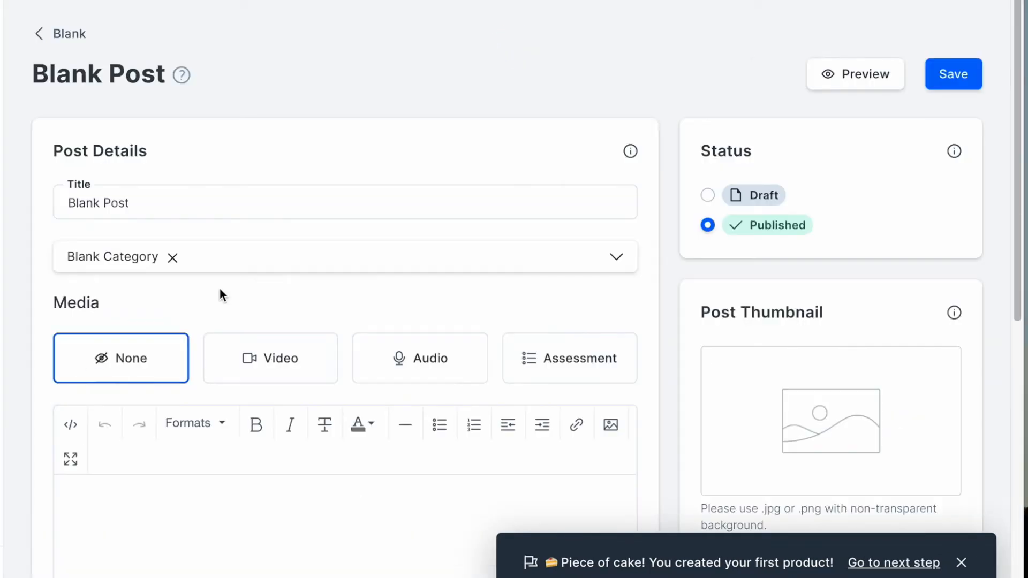
scroll("down", 3)
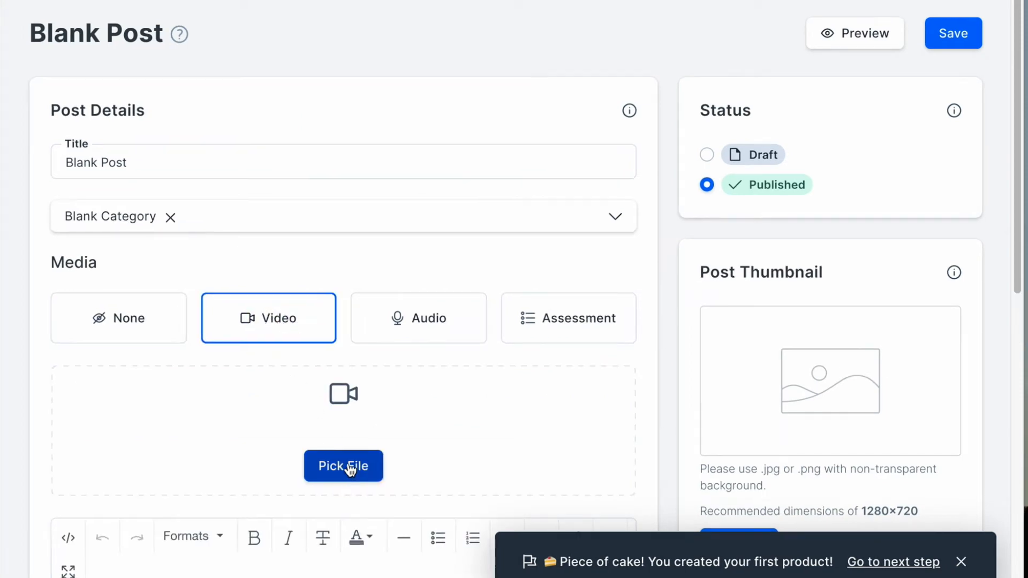
left_click(342, 466)
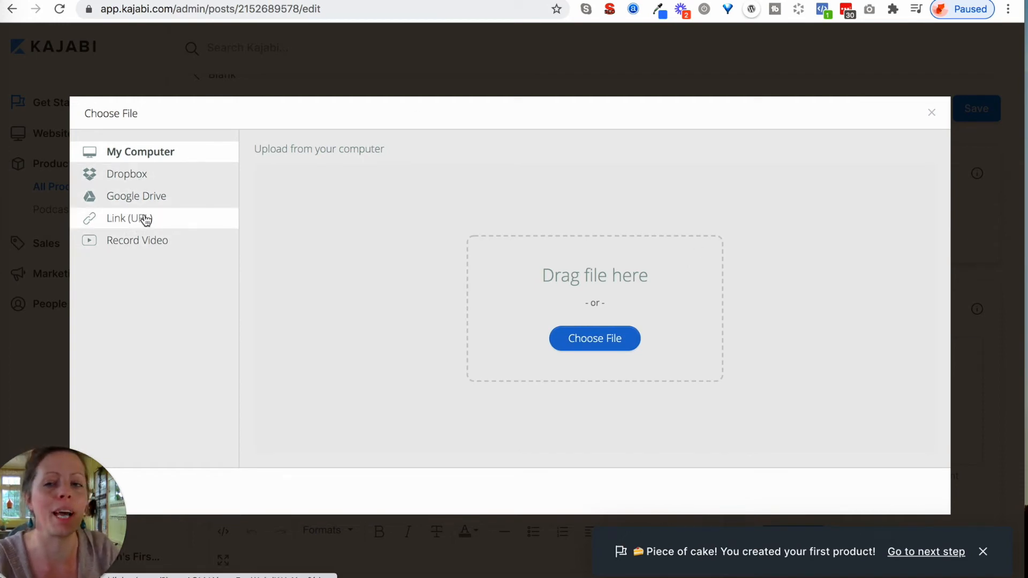
mouse_move(199, 301)
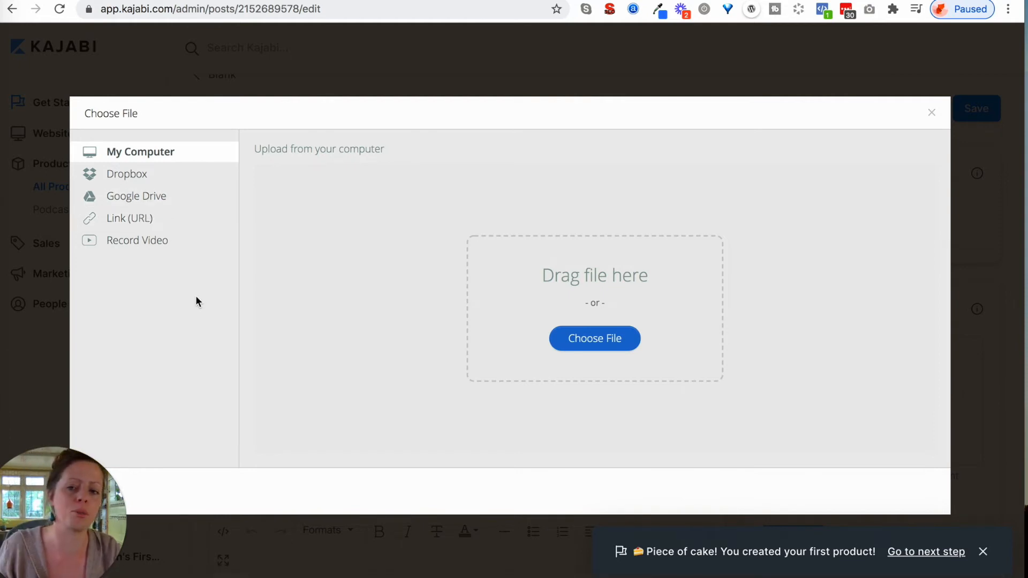
mouse_move(187, 249)
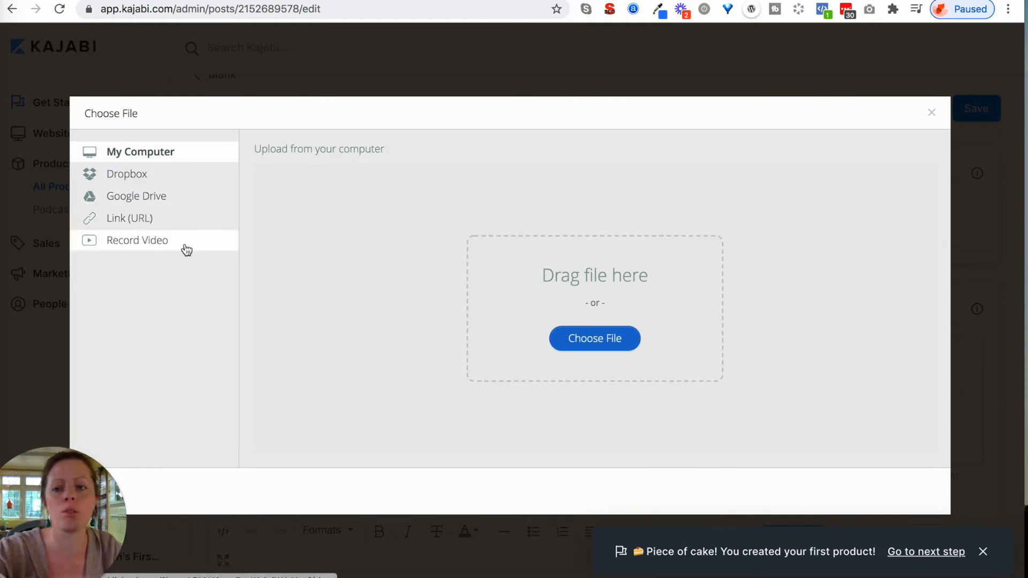